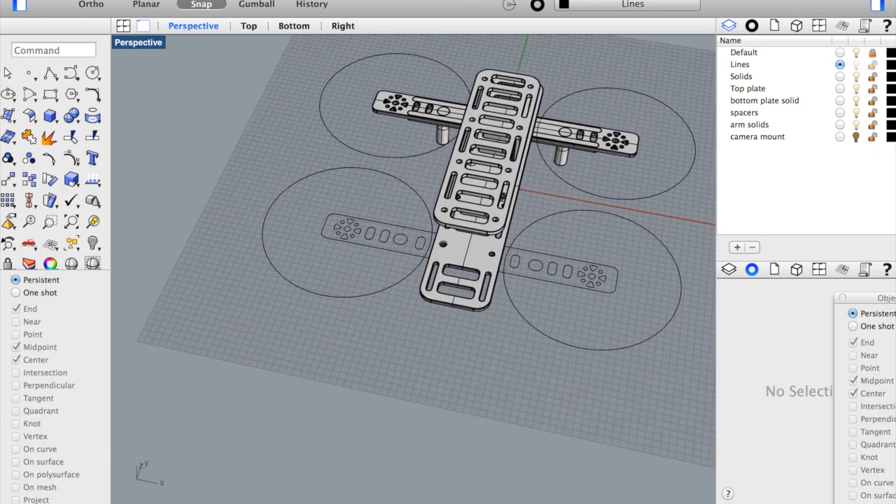
- Hide the Solids layer and view the frame's outline curves from the Top viewport
{"action": "left_click", "coordinate": [249, 26]}
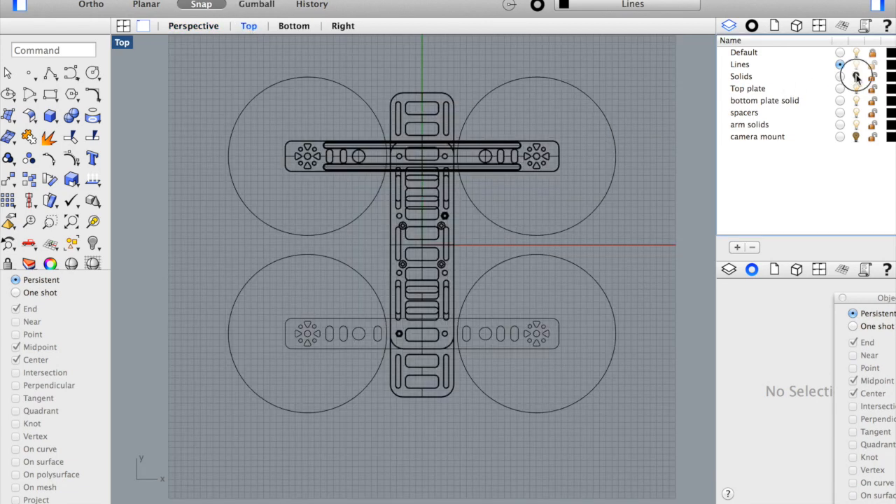
{"action": "left_click", "coordinate": [193, 26]}
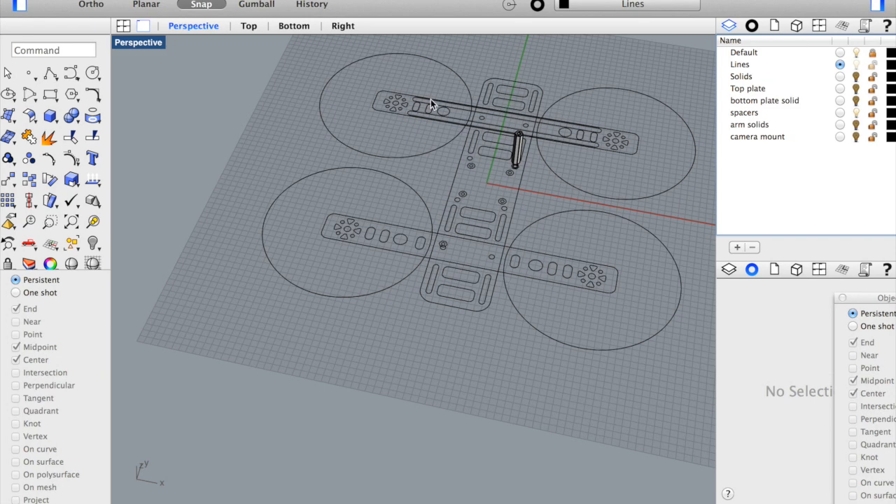
{"action": "left_click", "coordinate": [248, 26]}
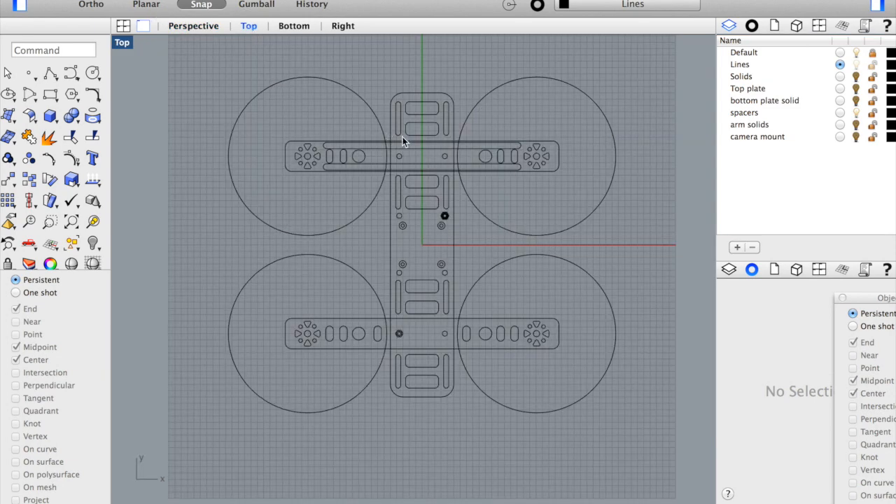
{"action": "mouse_move", "coordinate": [409, 96]}
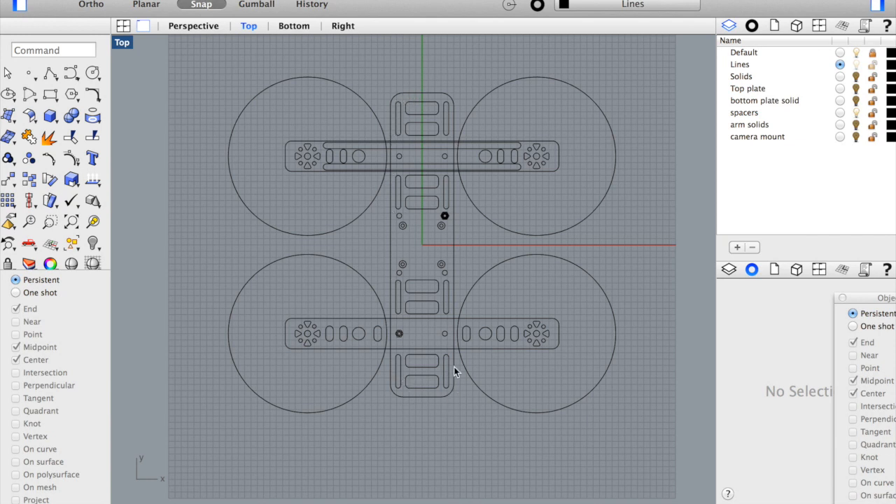
{"action": "mouse_move", "coordinate": [451, 242]}
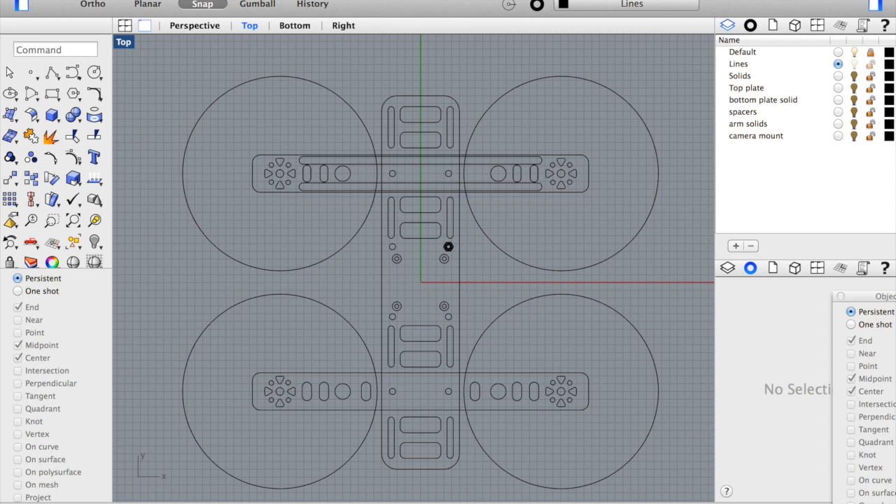
- Draw a vertical centre line through the plate and split the bottom plate outline with it
{"action": "left_click", "coordinate": [52, 72]}
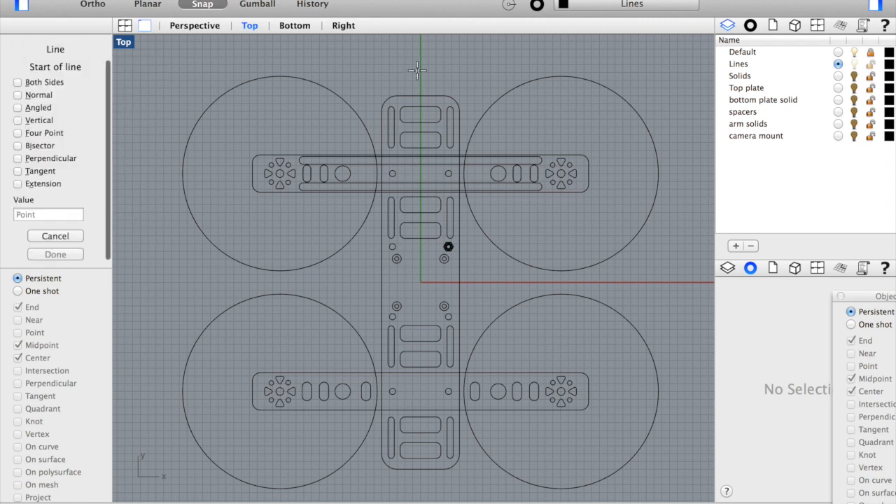
{"action": "left_click", "coordinate": [420, 70]}
{"action": "type", "text": "Split"}
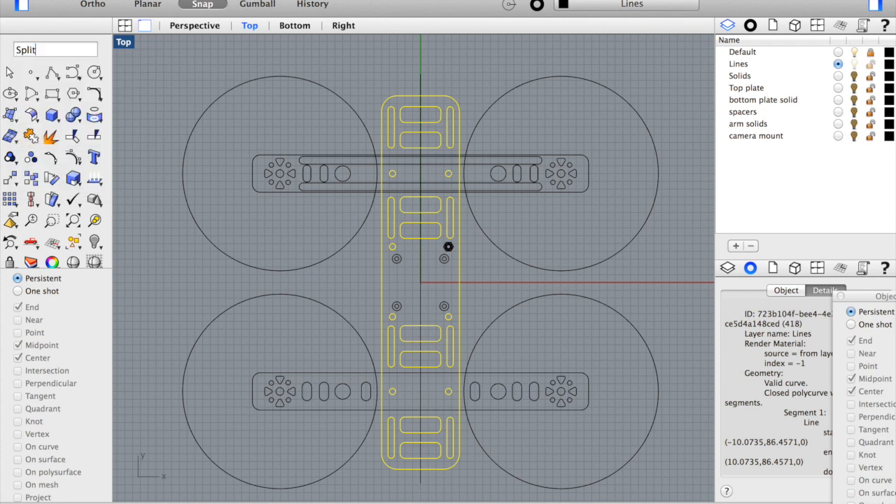
{"action": "key", "text": "Return"}
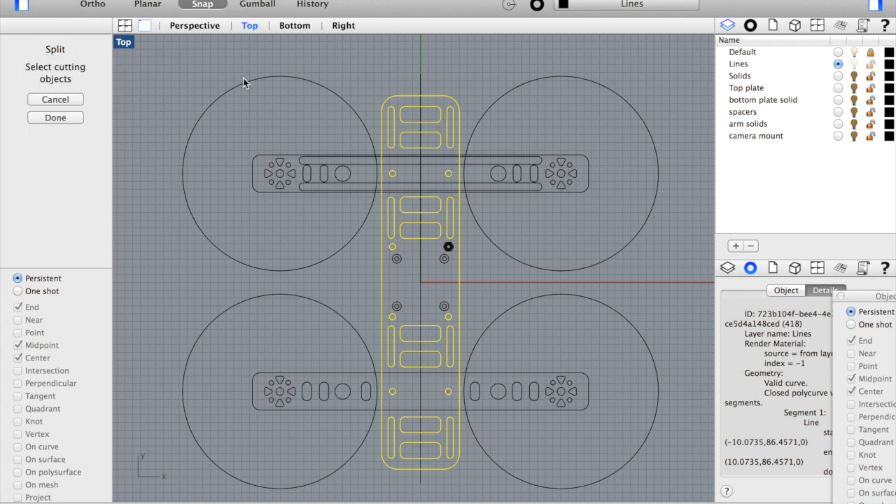
{"action": "mouse_move", "coordinate": [427, 91]}
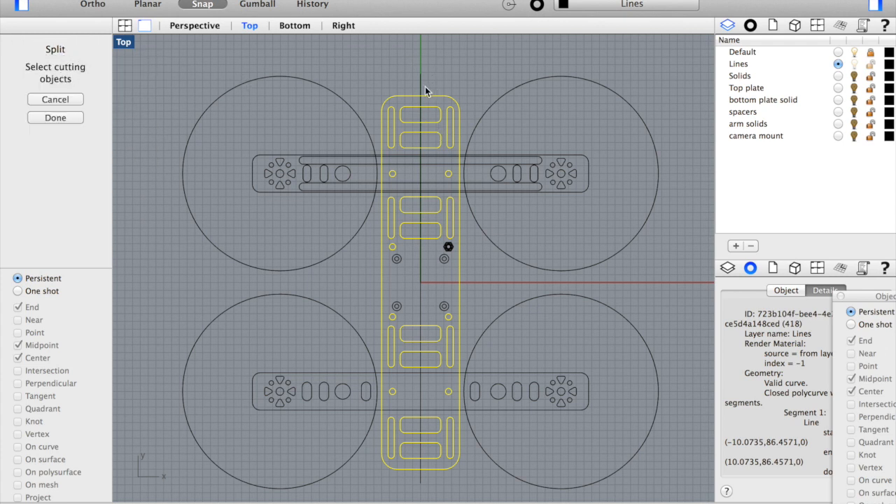
{"action": "left_click", "coordinate": [420, 70]}
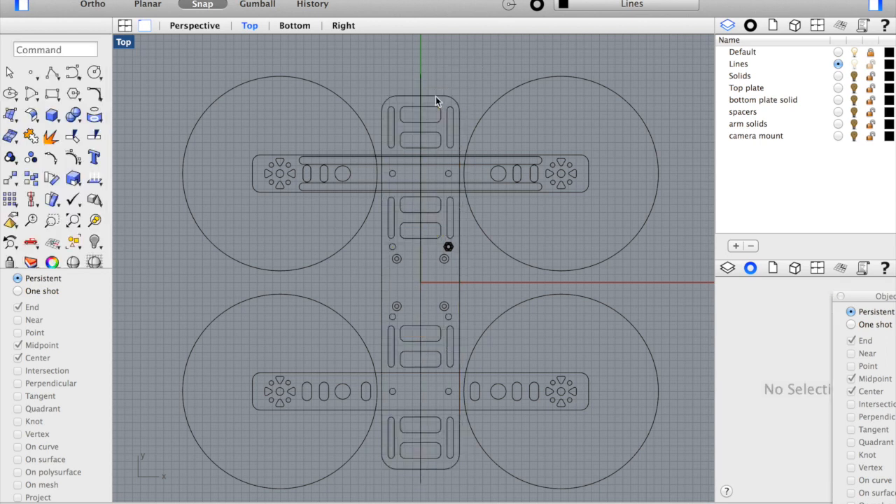
- Select the left plate half and its top slot cutouts to move them outward
{"action": "left_click", "coordinate": [399, 98]}
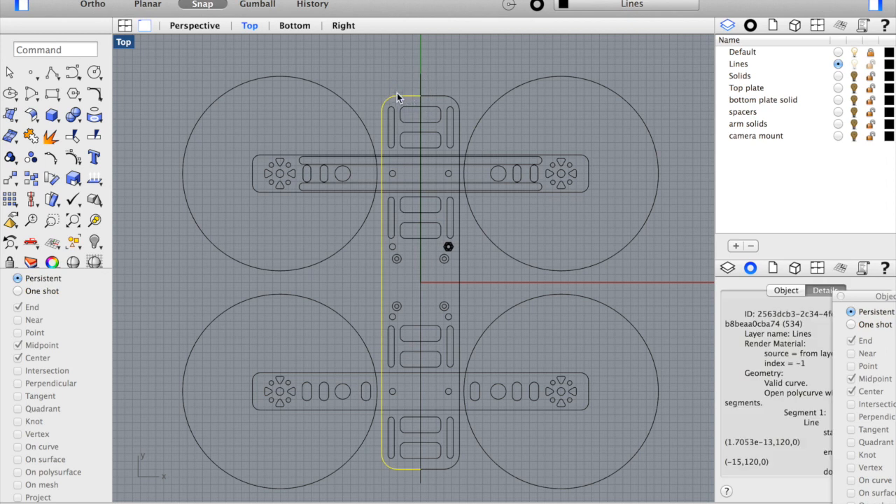
{"action": "left_click", "coordinate": [412, 145]}
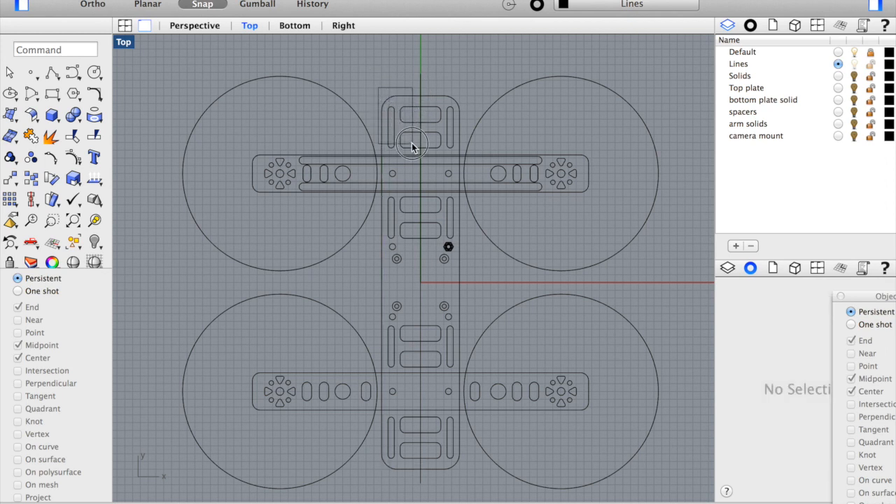
{"action": "left_click", "coordinate": [390, 126]}
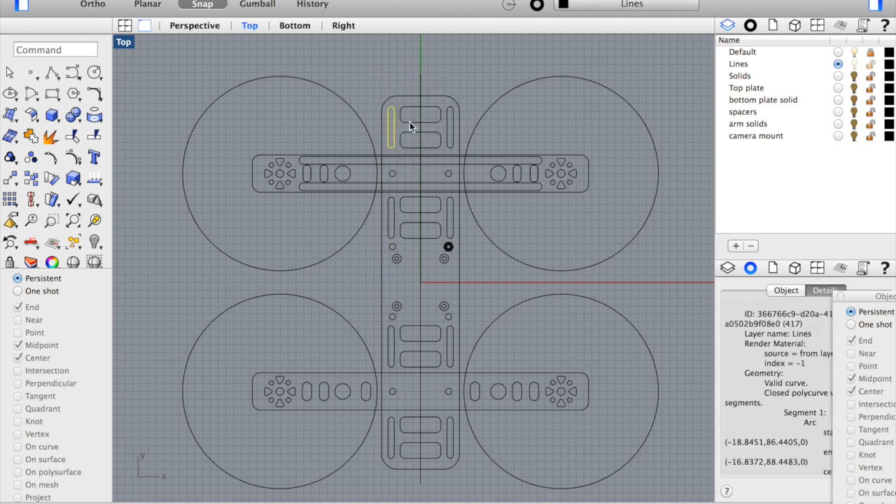
{"action": "left_click", "coordinate": [406, 136]}
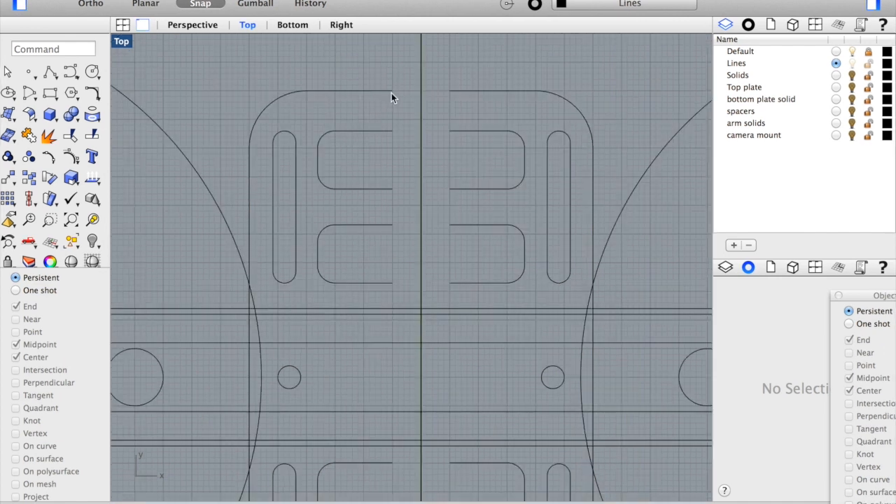
{"action": "mouse_move", "coordinate": [458, 133]}
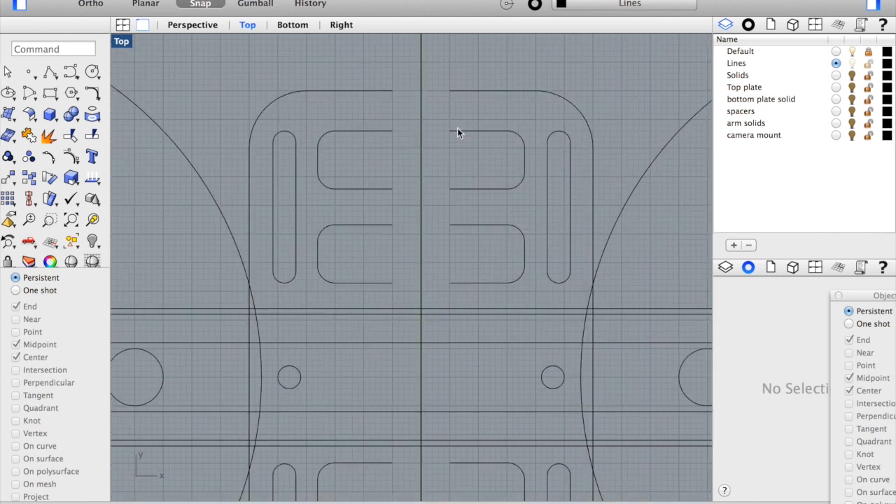
{"action": "mouse_move", "coordinate": [394, 182]}
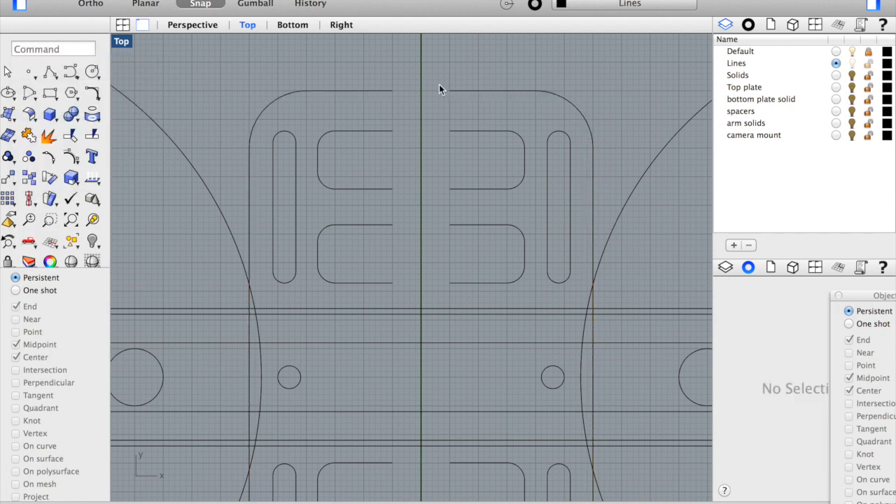
- Hide the plate curves' control points with PointsOff after bridging the top edge
{"action": "type", "text": "P"}
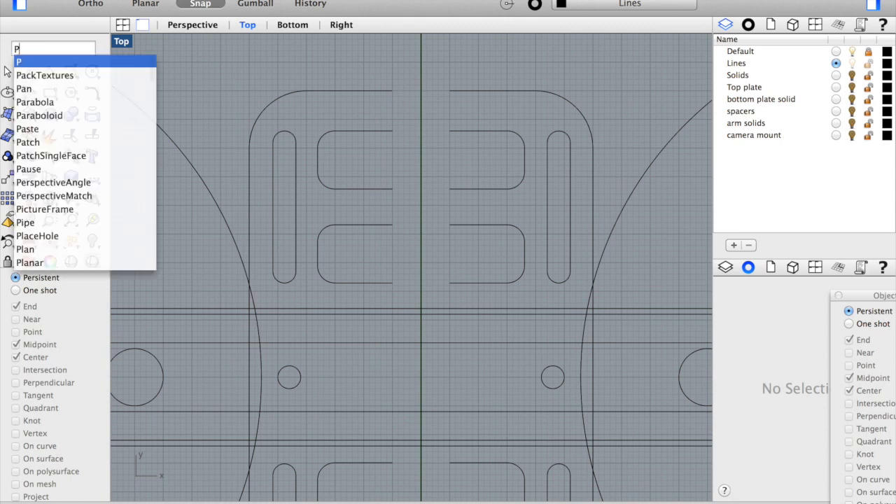
{"action": "type", "text": "ointsOff"}
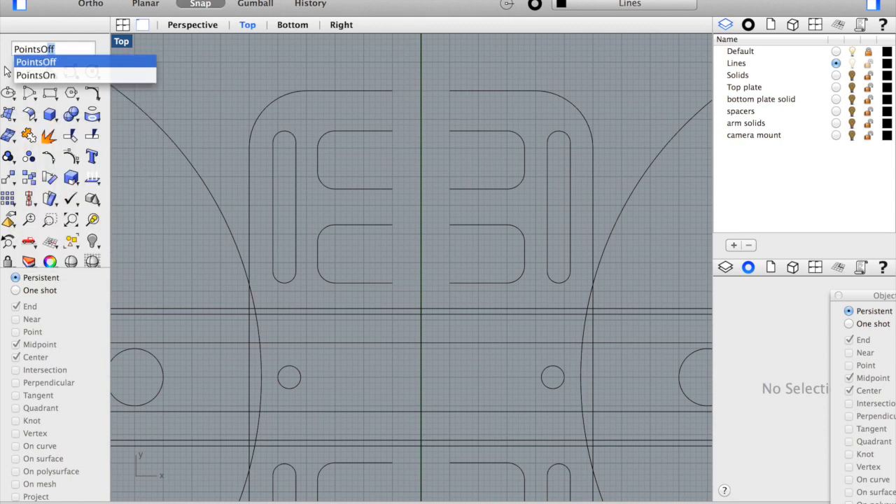
{"action": "left_click", "coordinate": [36, 75]}
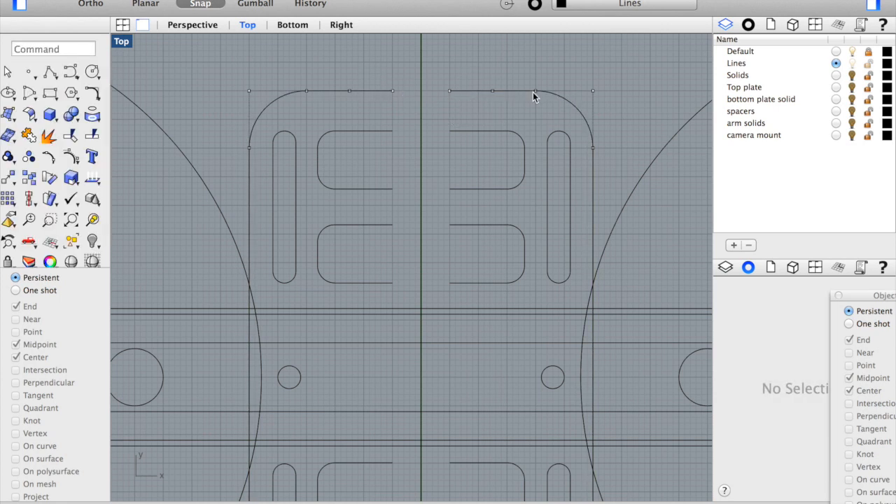
{"action": "mouse_move", "coordinate": [376, 85]}
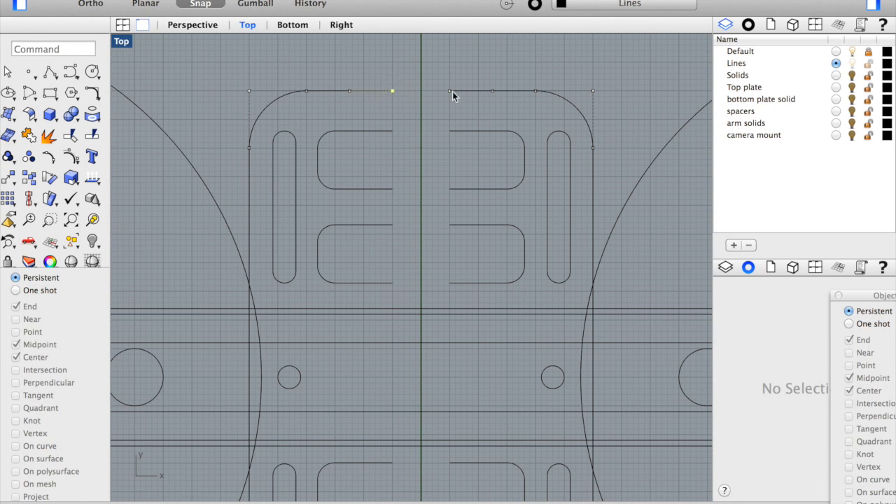
{"action": "type", "text": "PointsOff"}
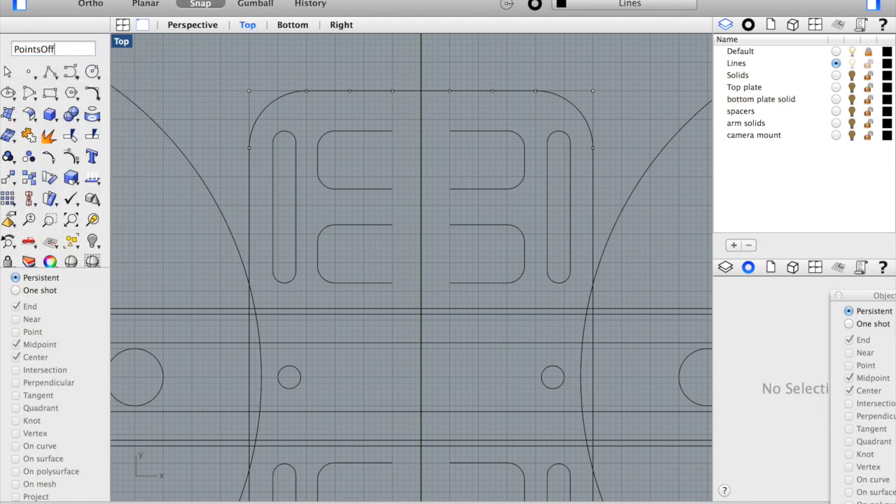
{"action": "type", "text": "P"}
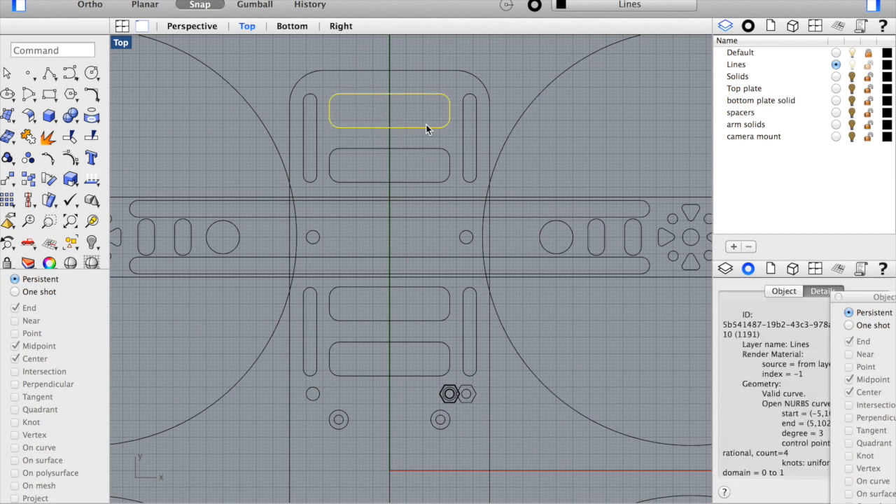
- Select the upper slot, left outline curve and lower slot cutouts of the plate
{"action": "left_click", "coordinate": [436, 138]}
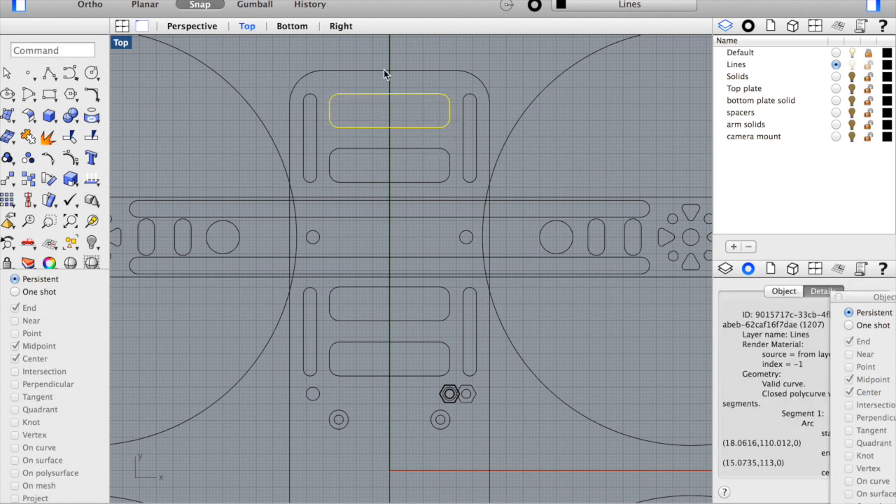
{"action": "left_click", "coordinate": [427, 165]}
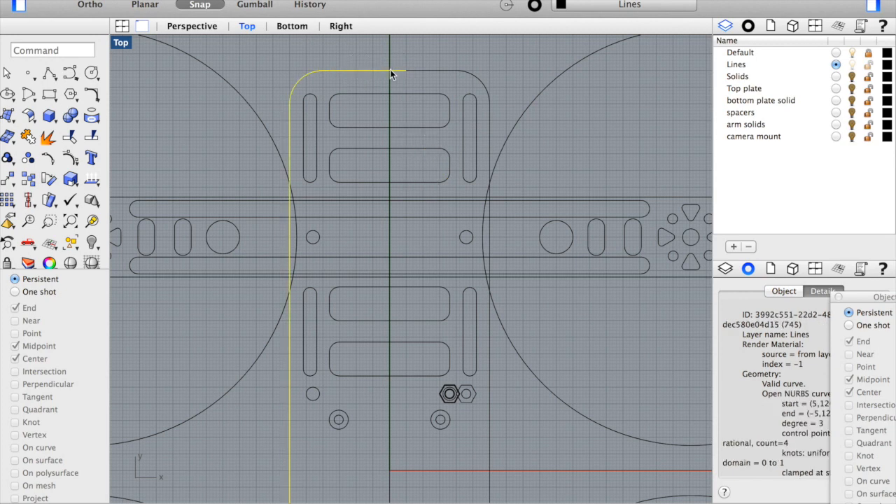
{"action": "scroll", "scroll_direction": "down", "scroll_amount": 3}
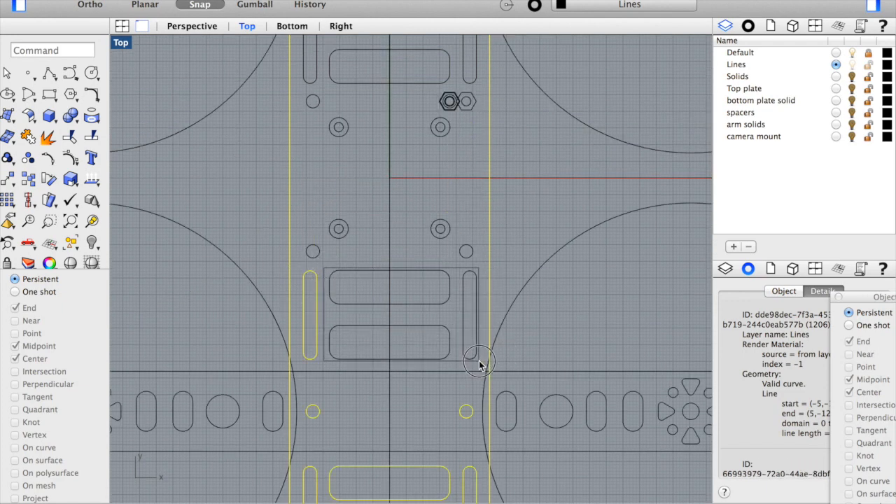
{"action": "left_click", "coordinate": [480, 362]}
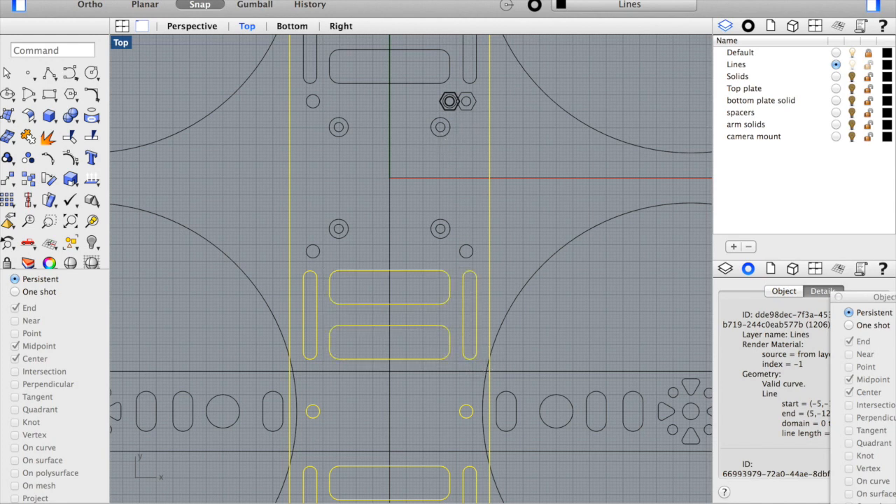
{"action": "left_click", "coordinate": [194, 26]}
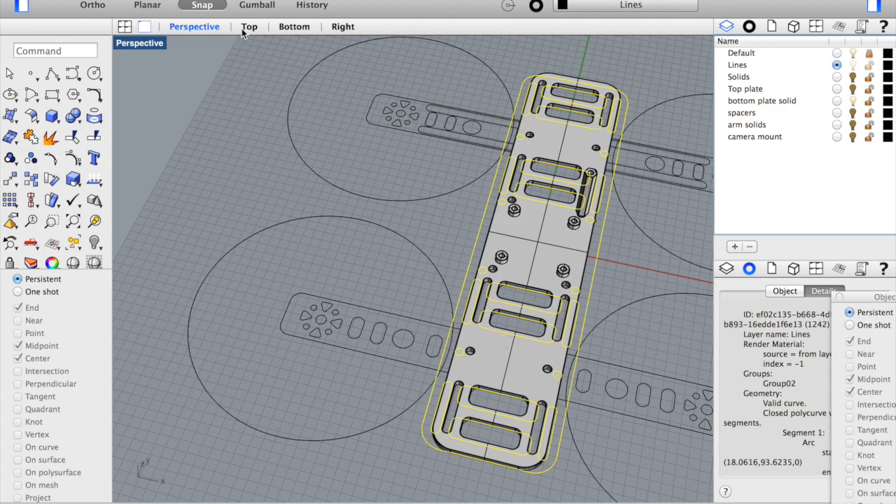
- Check Top and Perspective views, extrude the plate curves 3 mm, and confirm STL export
{"action": "left_click", "coordinate": [249, 27]}
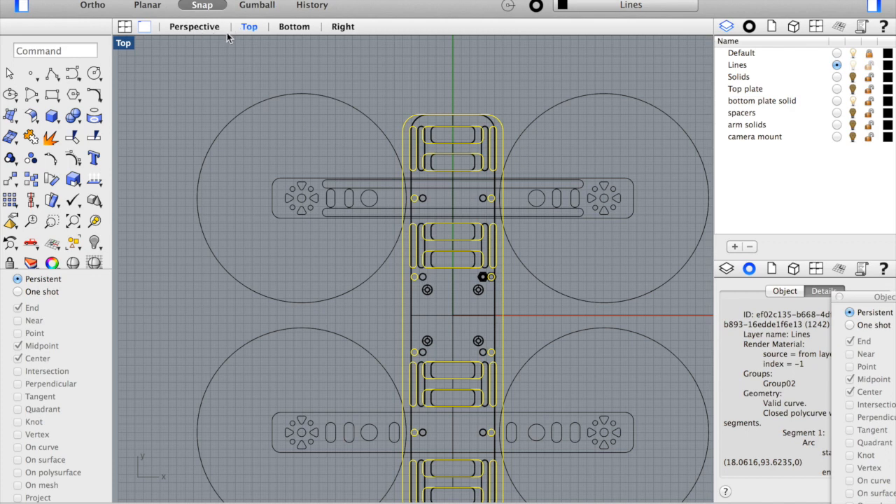
{"action": "left_click", "coordinate": [194, 27]}
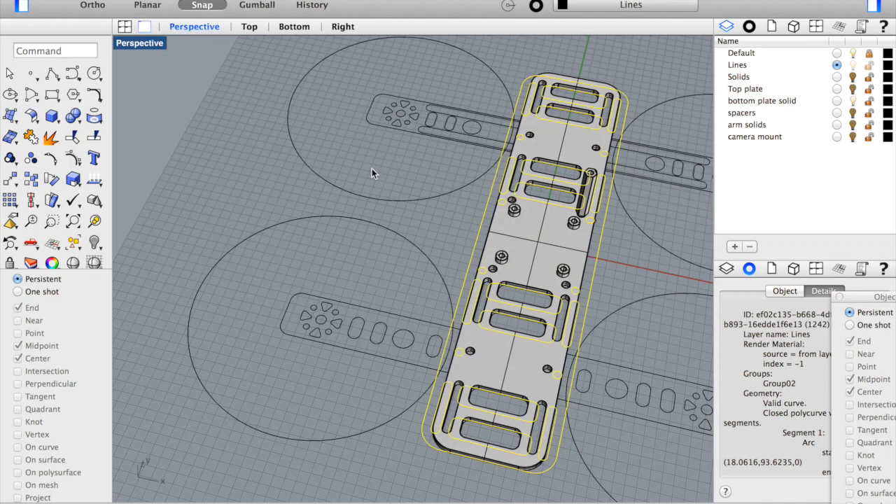
{"action": "mouse_move", "coordinate": [604, 292]}
{"action": "type", "text": "Extrude"}
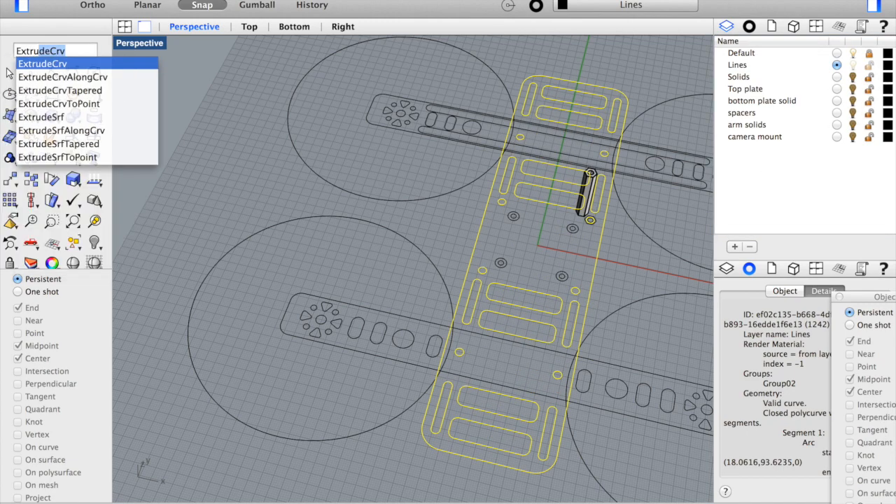
{"action": "left_click", "coordinate": [43, 63]}
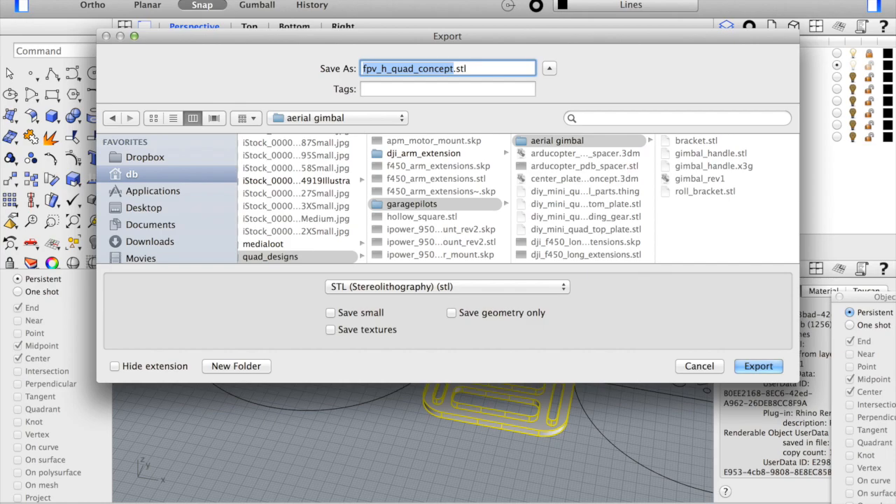
{"action": "left_click", "coordinate": [758, 365]}
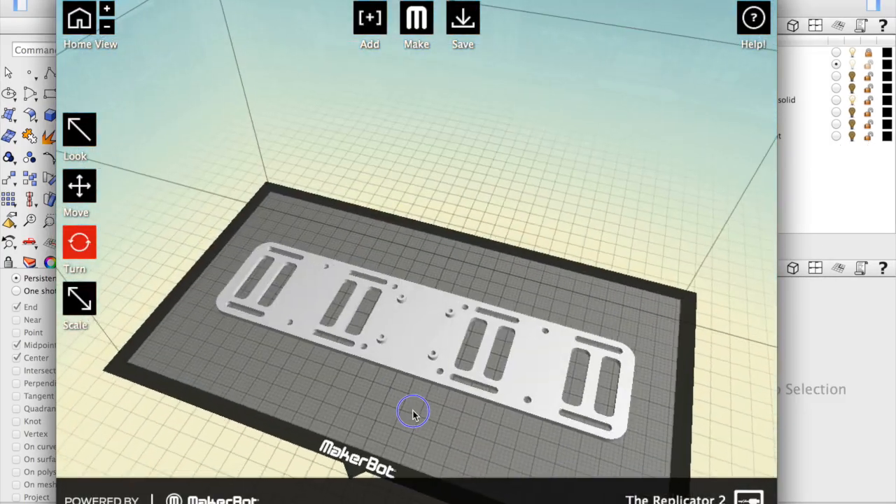
- Set Low (Faster) resolution with 15% infill and export an X3G named h_quad_
{"action": "left_click", "coordinate": [415, 21]}
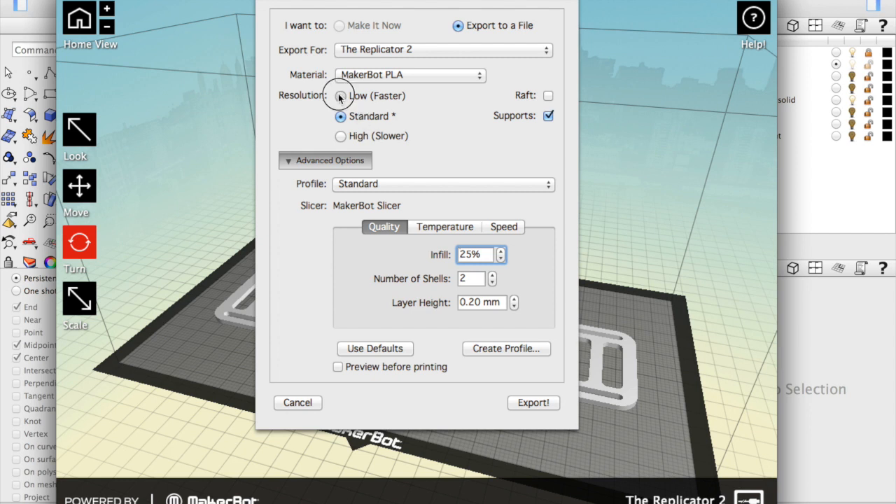
{"action": "left_click", "coordinate": [340, 96]}
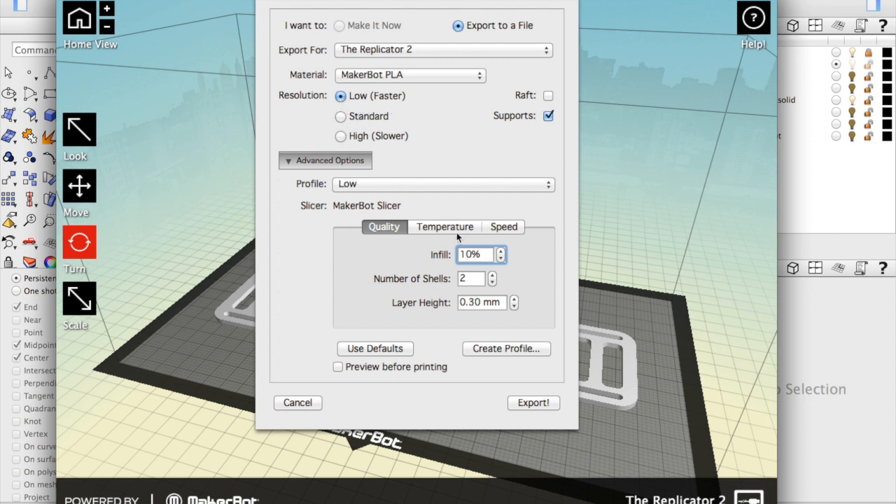
{"action": "left_click", "coordinate": [499, 251]}
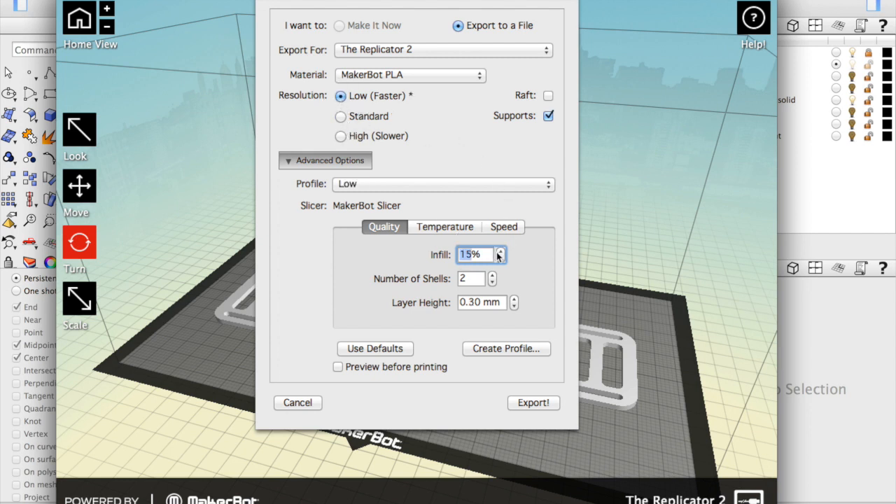
{"action": "left_click", "coordinate": [499, 250]}
{"action": "type", "text": "h_quad"}
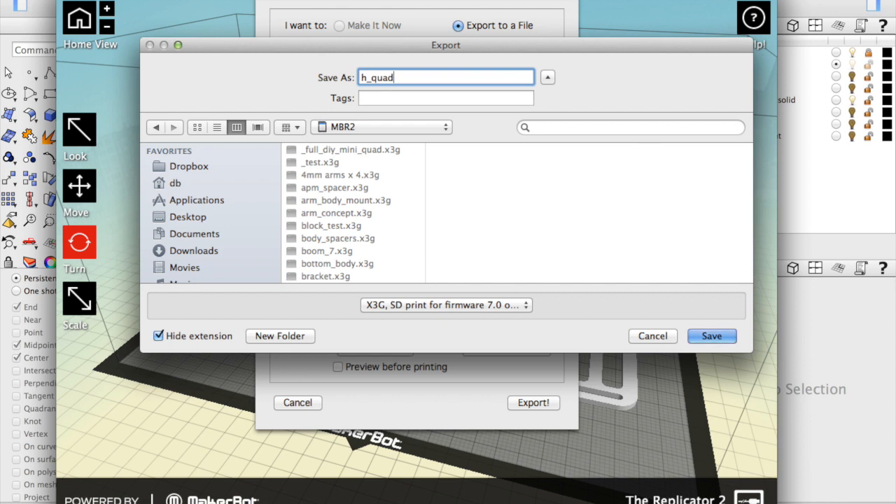
{"action": "type", "text": "_"}
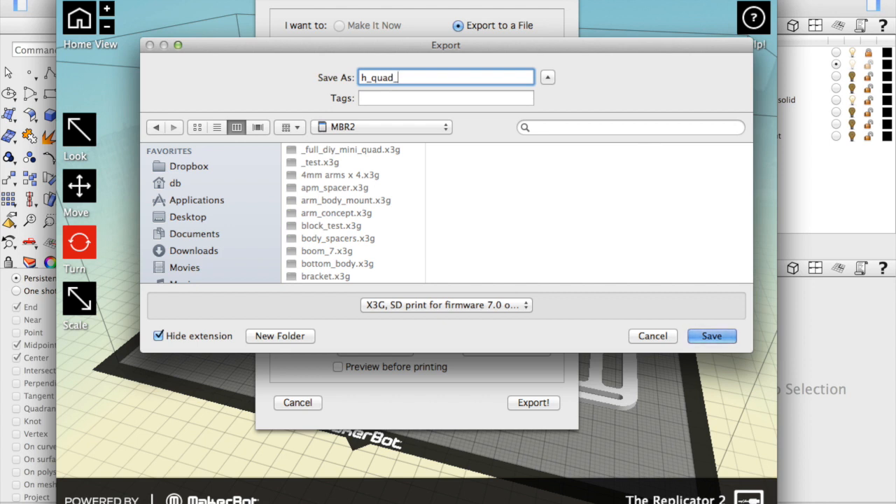